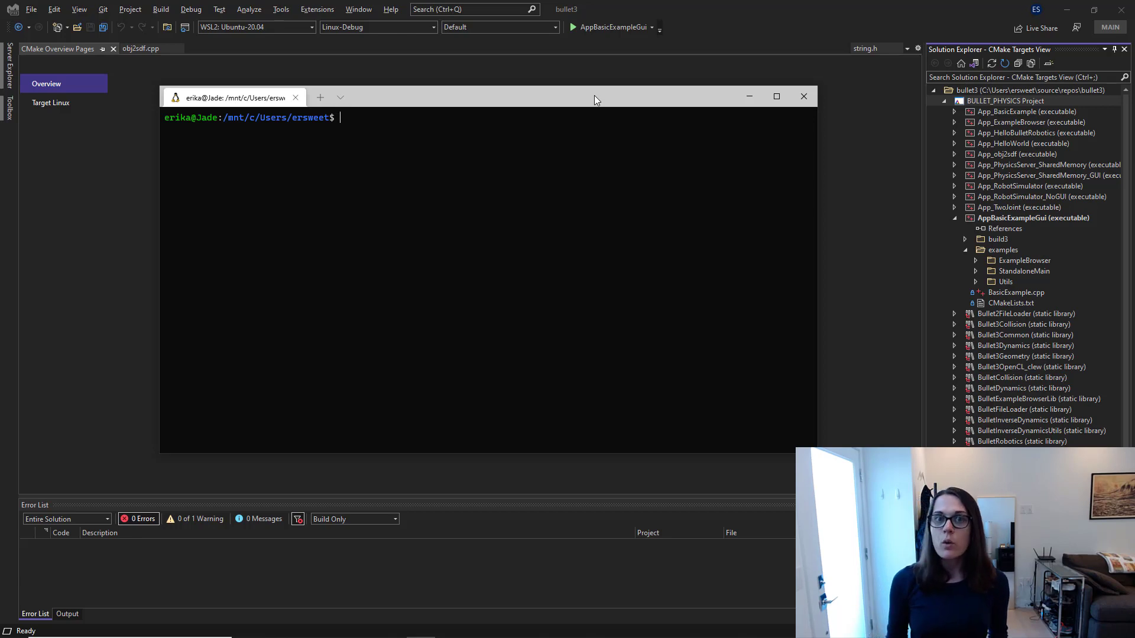
mouse_move(395, 131)
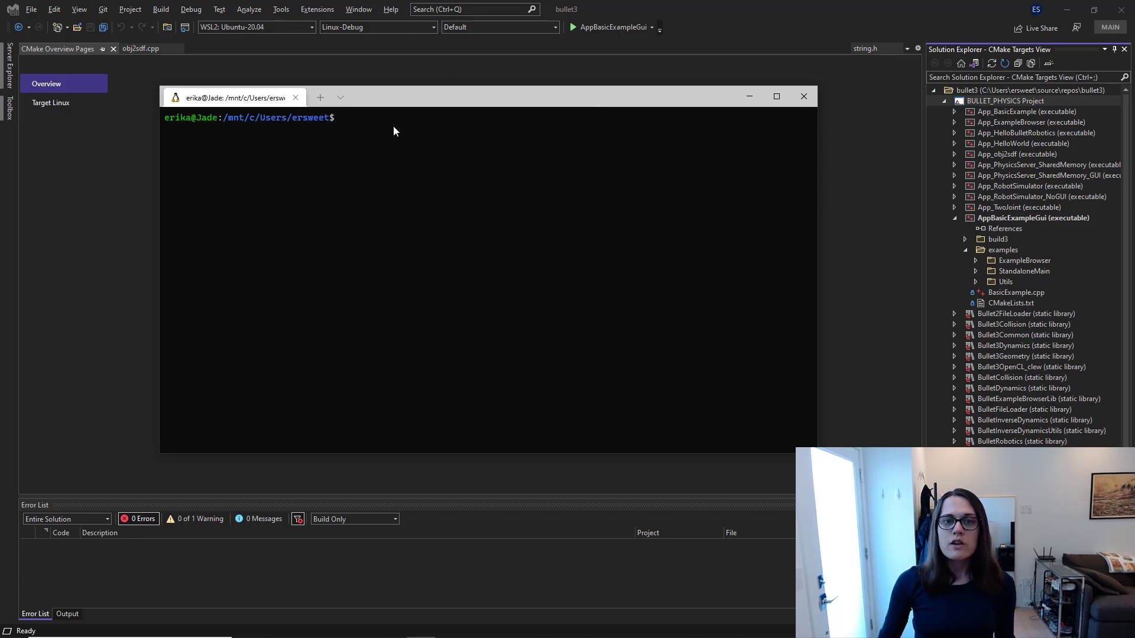
- Install g++, cmake, make, ninja-build, rsync, zip and gdb via sudo apt install in WSL Ubuntu
type("sudo apt install g++ cmake make ninja-build rsync zip gdb")
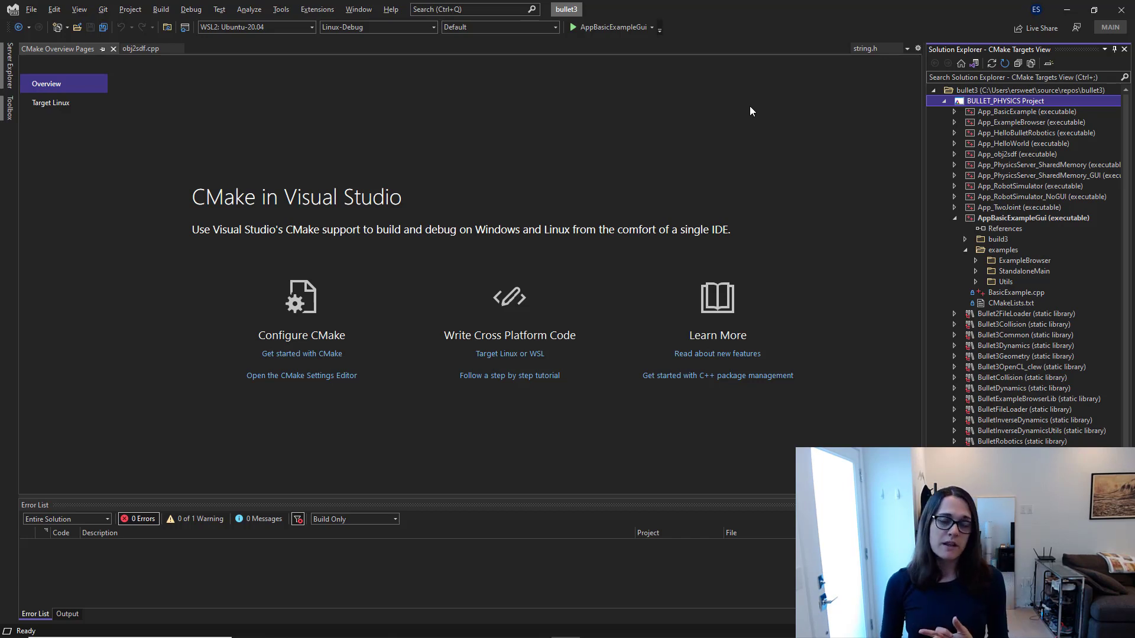
mouse_move(900, 43)
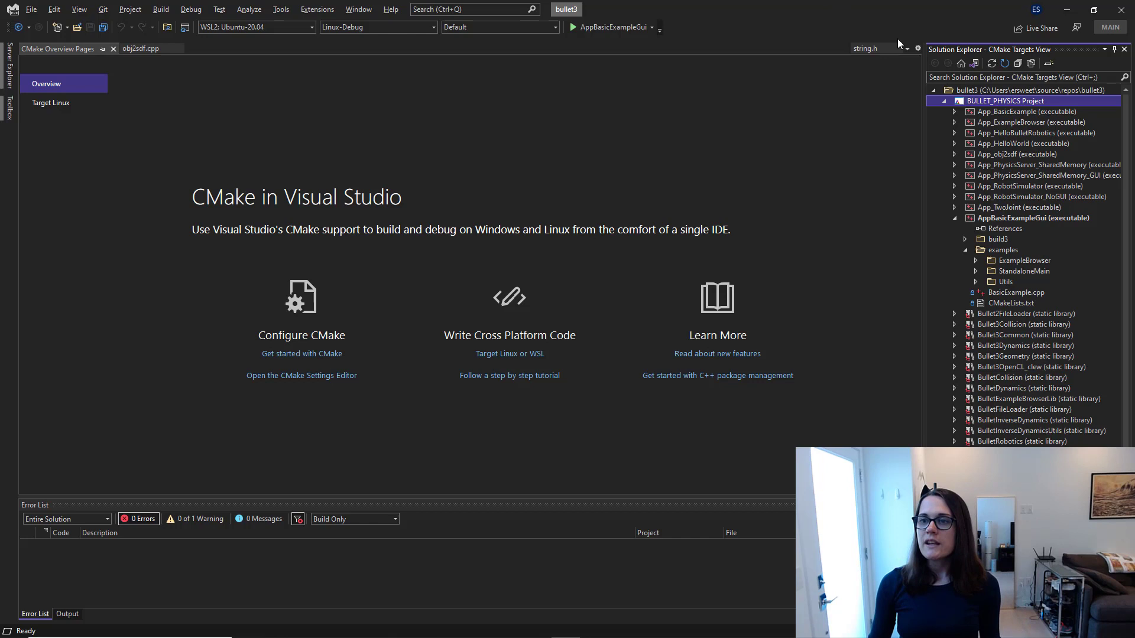
left_click(1036, 90)
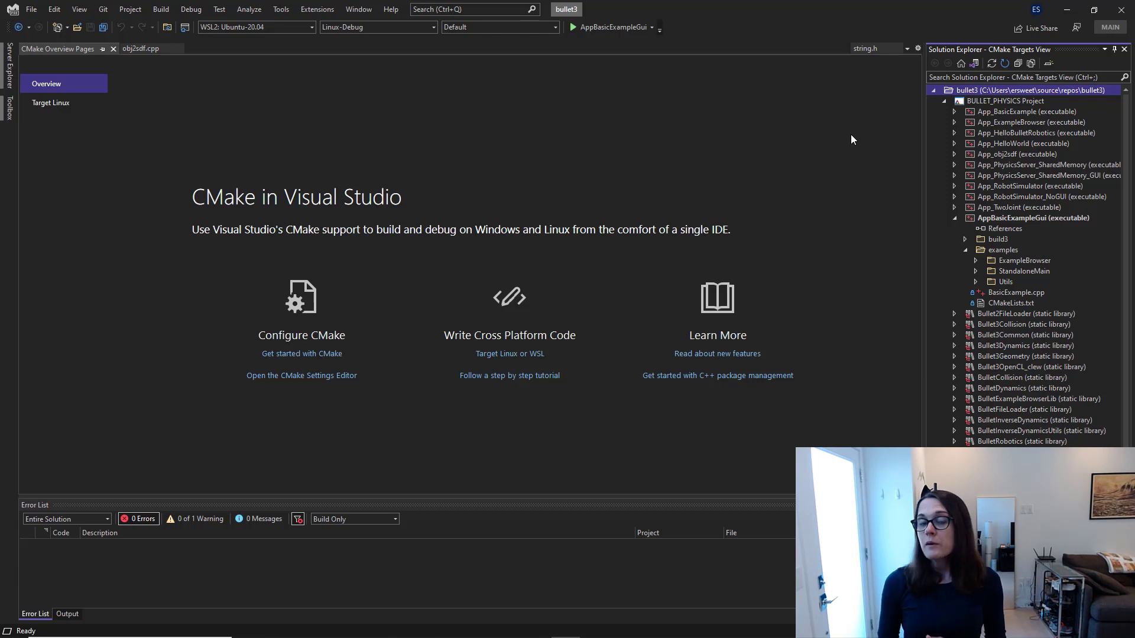
mouse_move(885, 133)
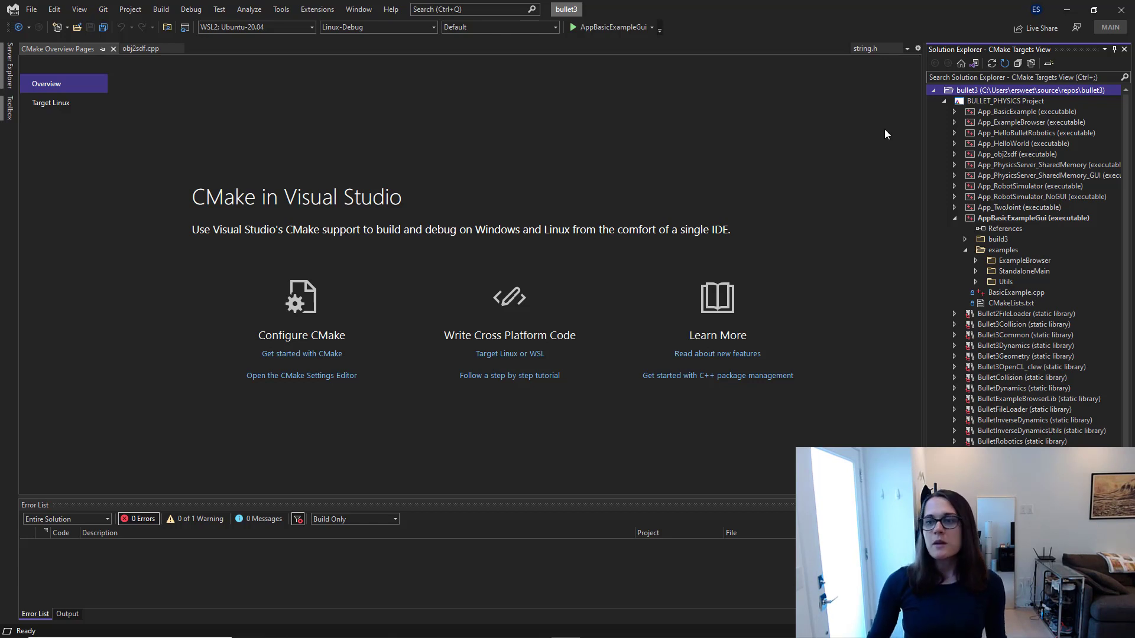
scroll("down", 3)
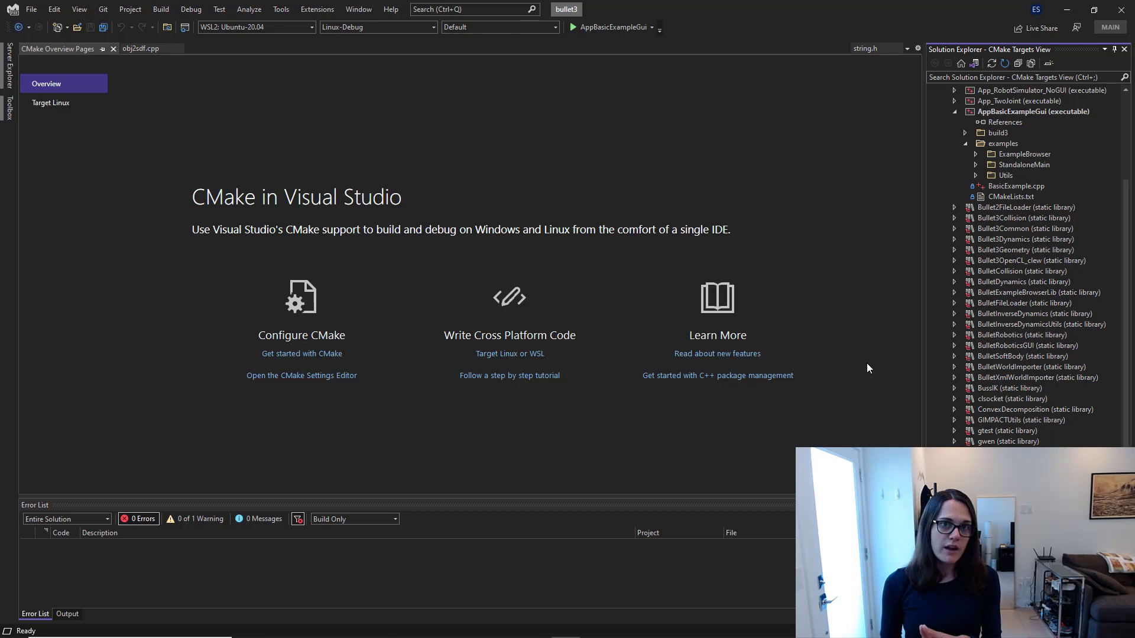
mouse_move(727, 223)
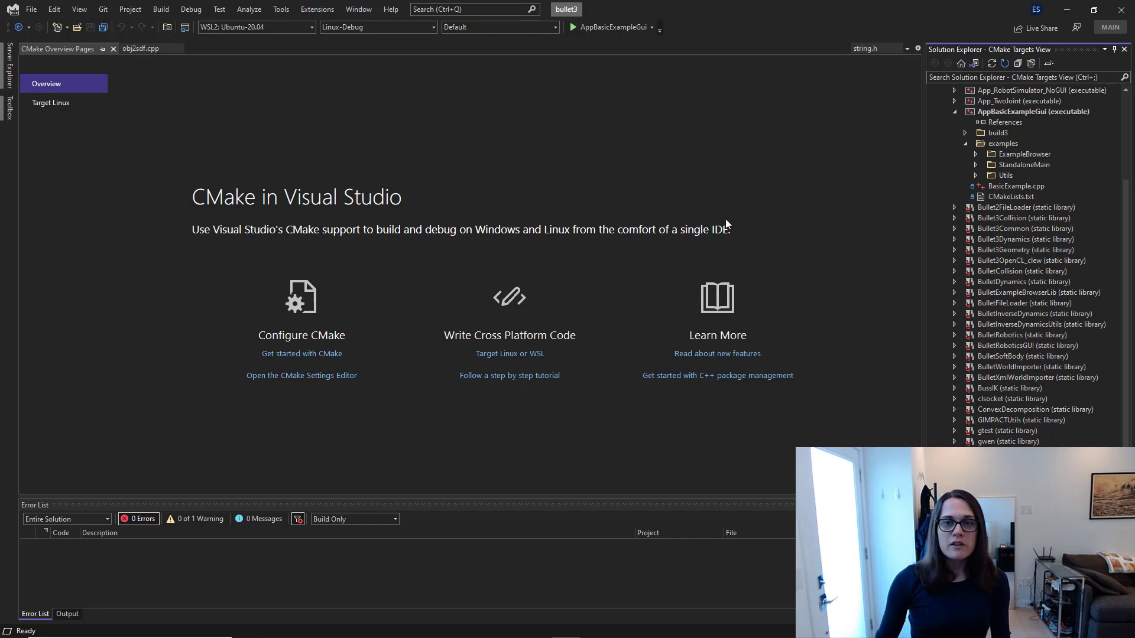
mouse_move(496, 57)
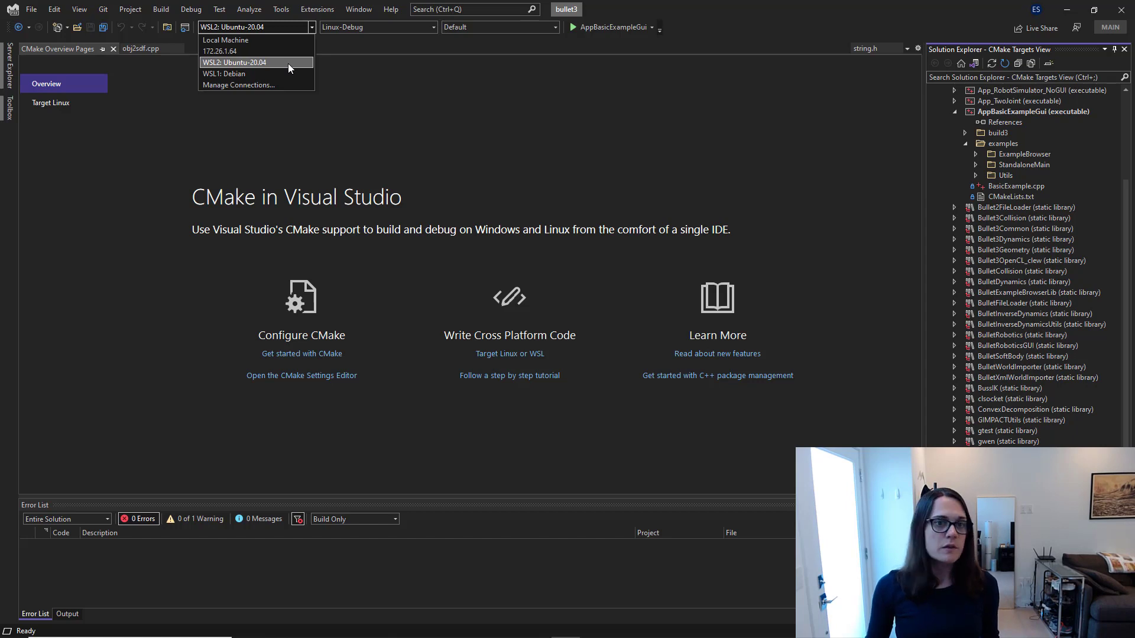
left_click(235, 63)
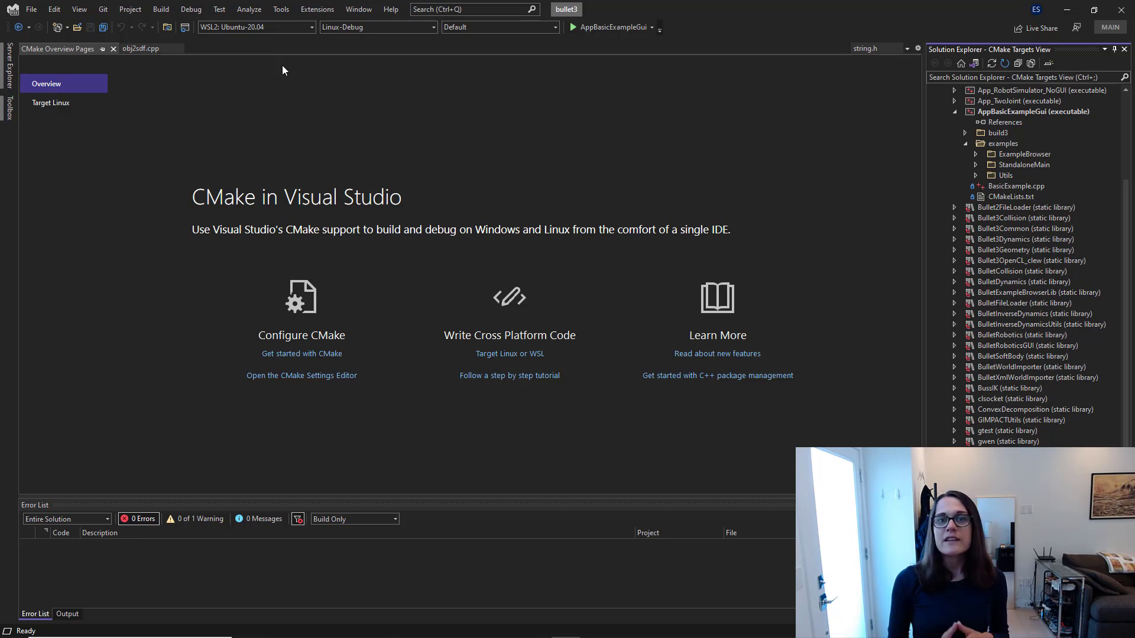
mouse_move(257, 48)
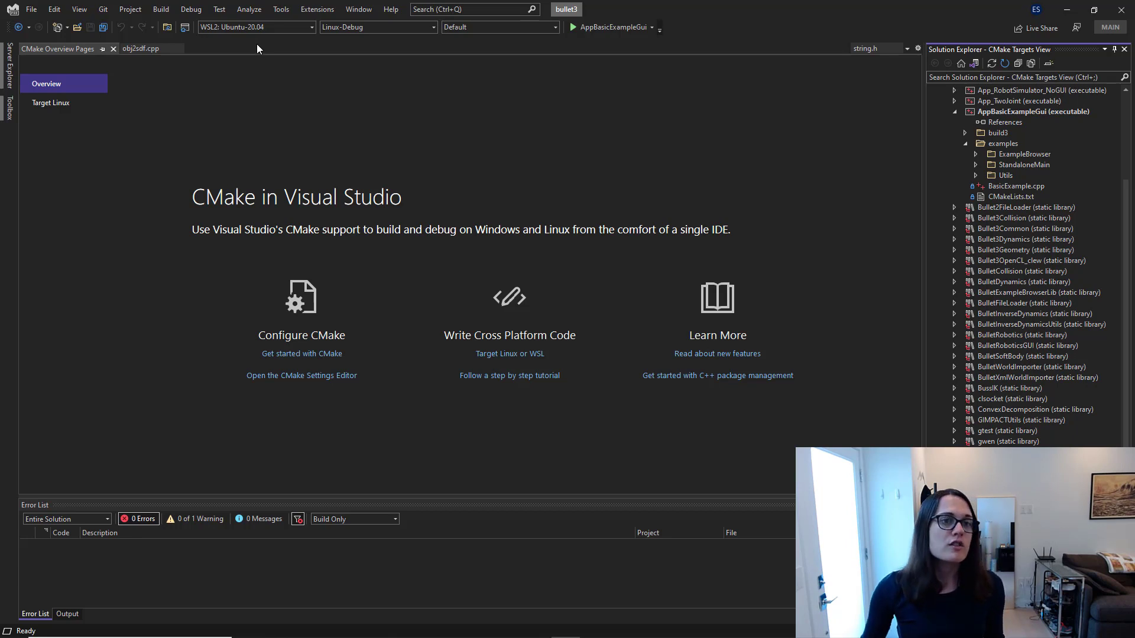
- View the cached WSL Ubuntu-20.04 string.h header in a preview editor
left_click(141, 49)
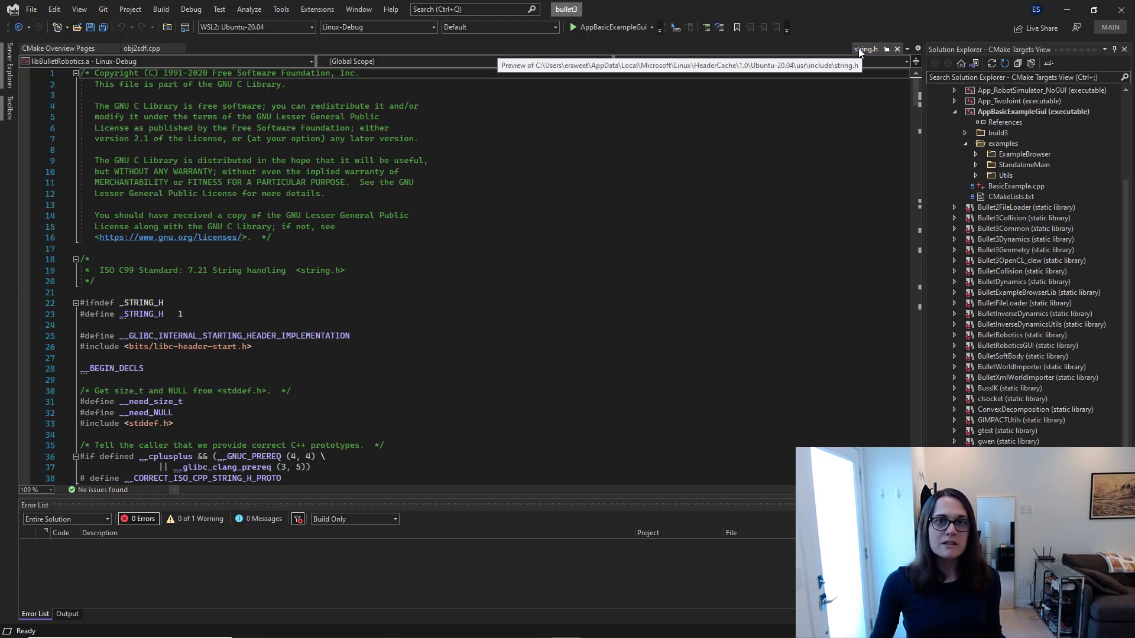
mouse_move(782, 173)
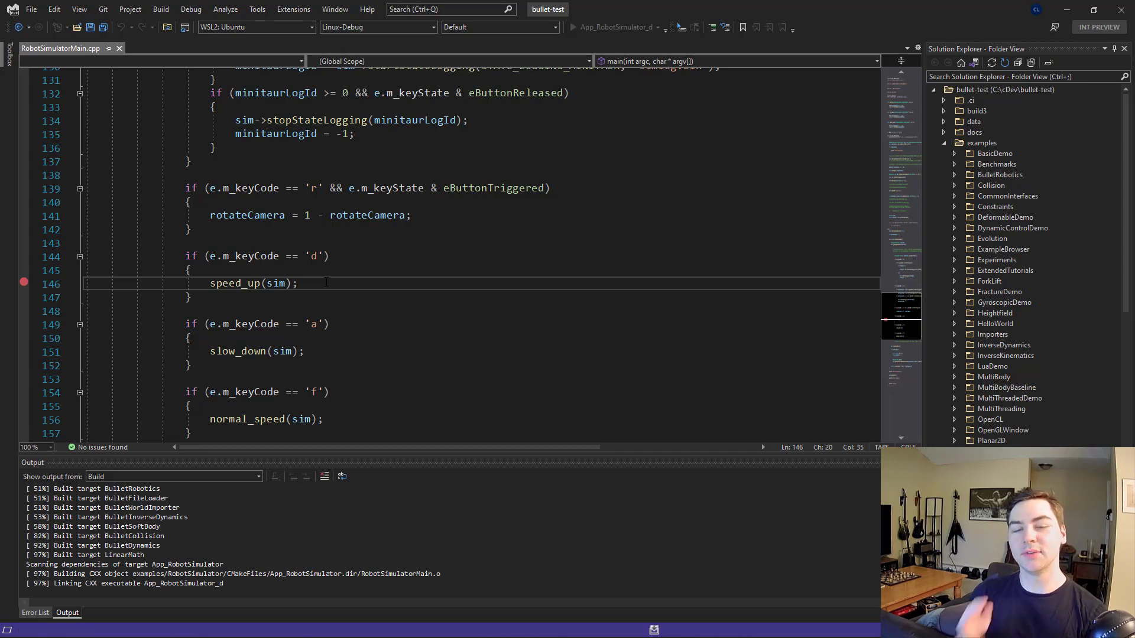
- Start App_RobotSimulator_d under the debugger on WSL with the speed_up breakpoint set
left_click(572, 27)
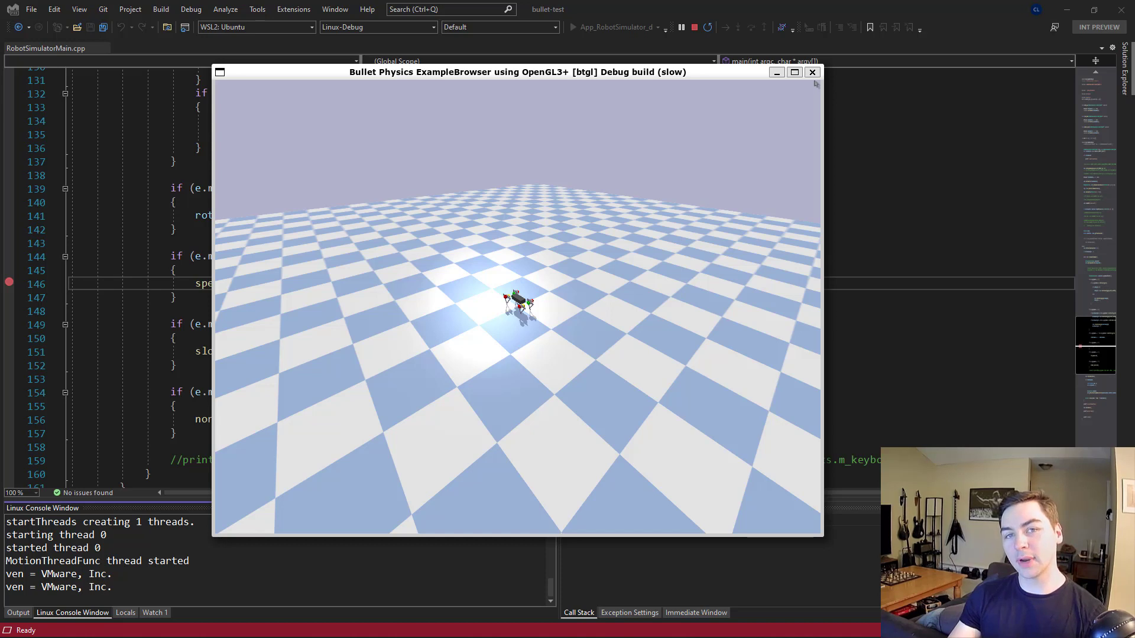
mouse_move(805, 85)
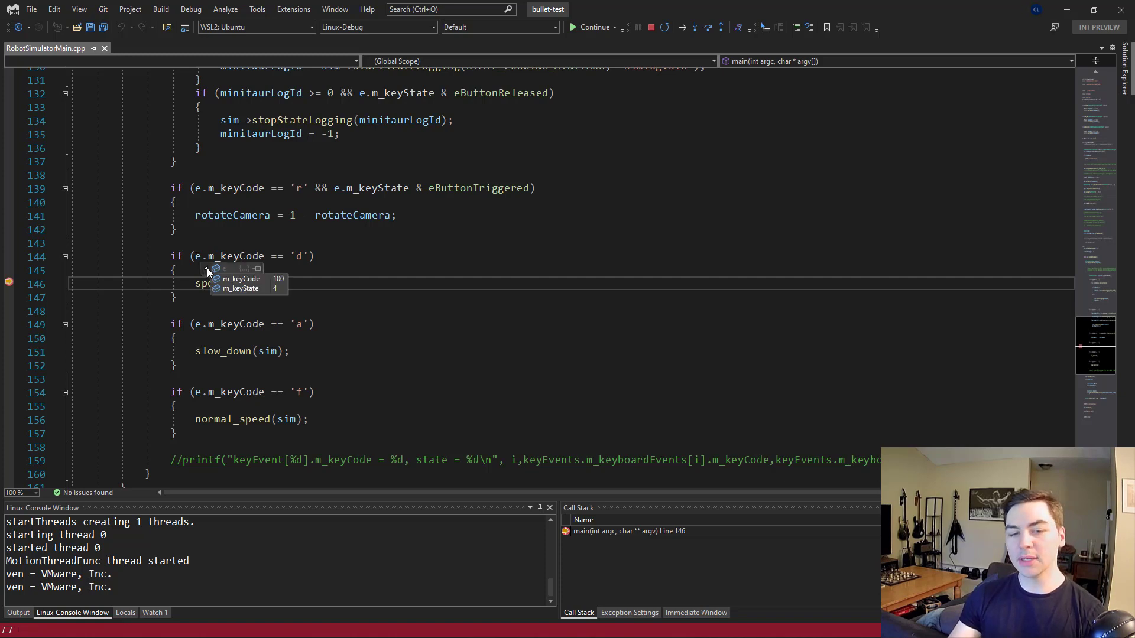
mouse_move(274, 296)
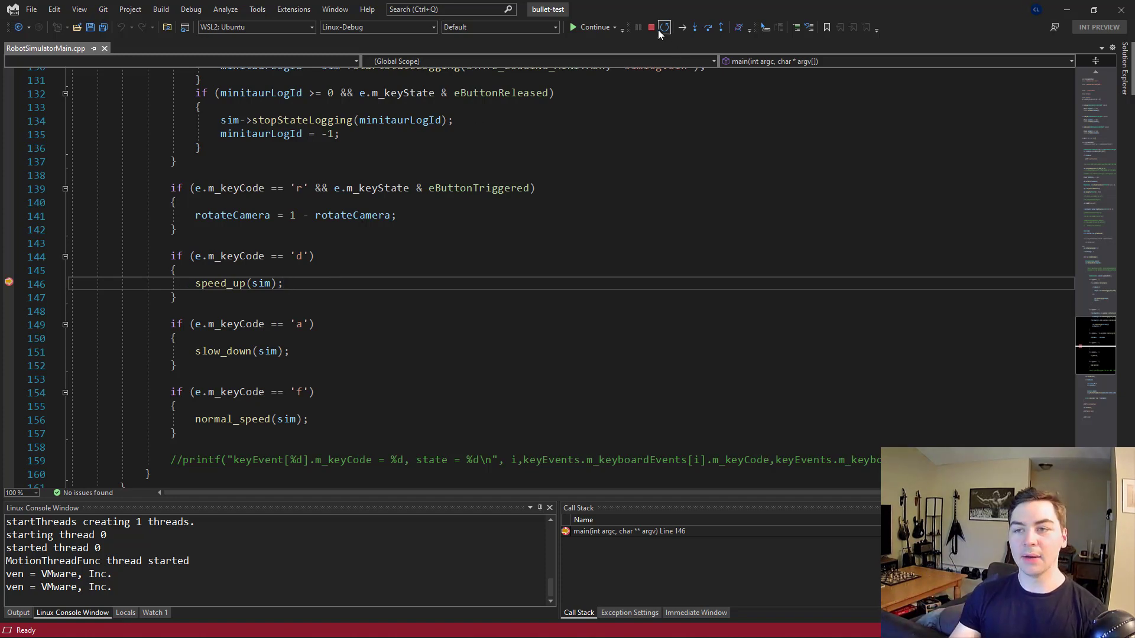
- Stop debugging the robot simulator and check the Target System list before Build All
left_click(650, 27)
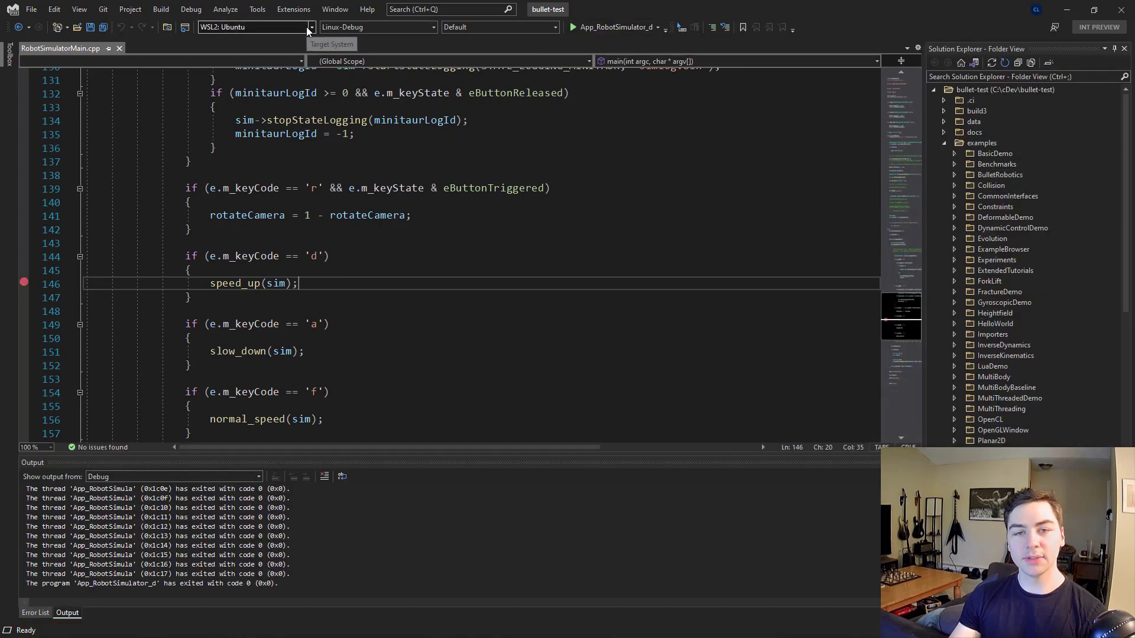
left_click(311, 27)
type("ls")
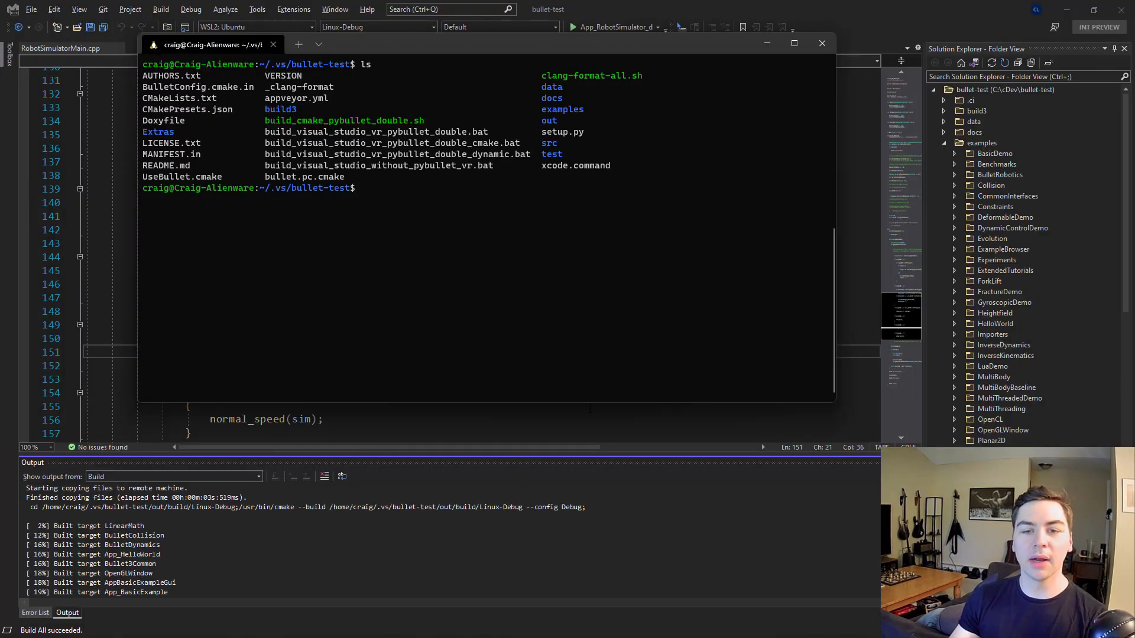
mouse_move(617, 376)
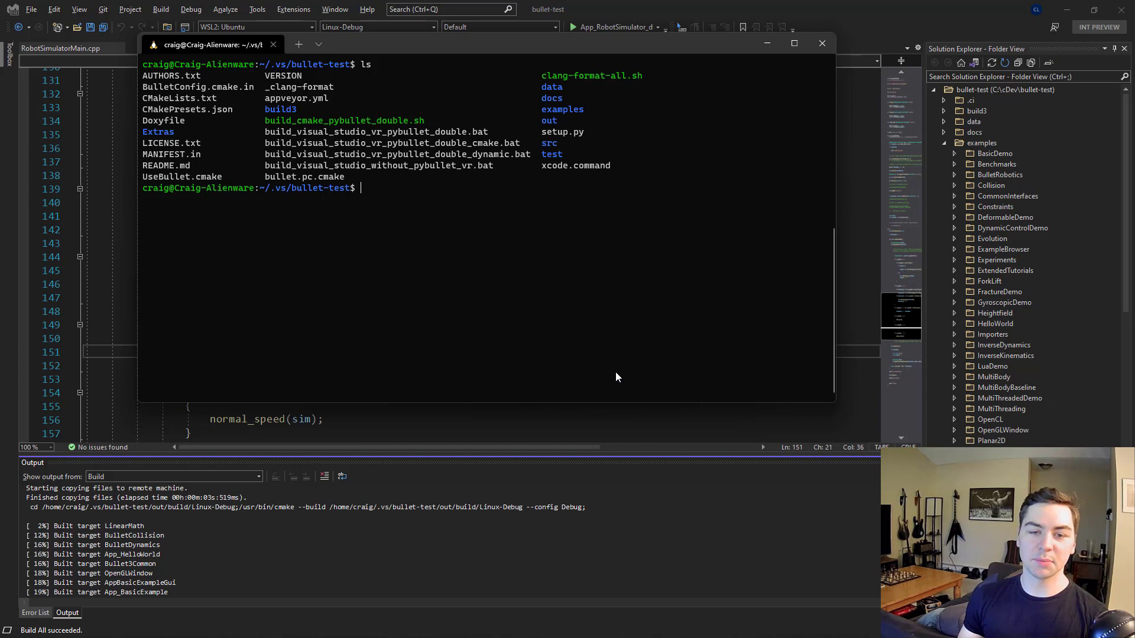